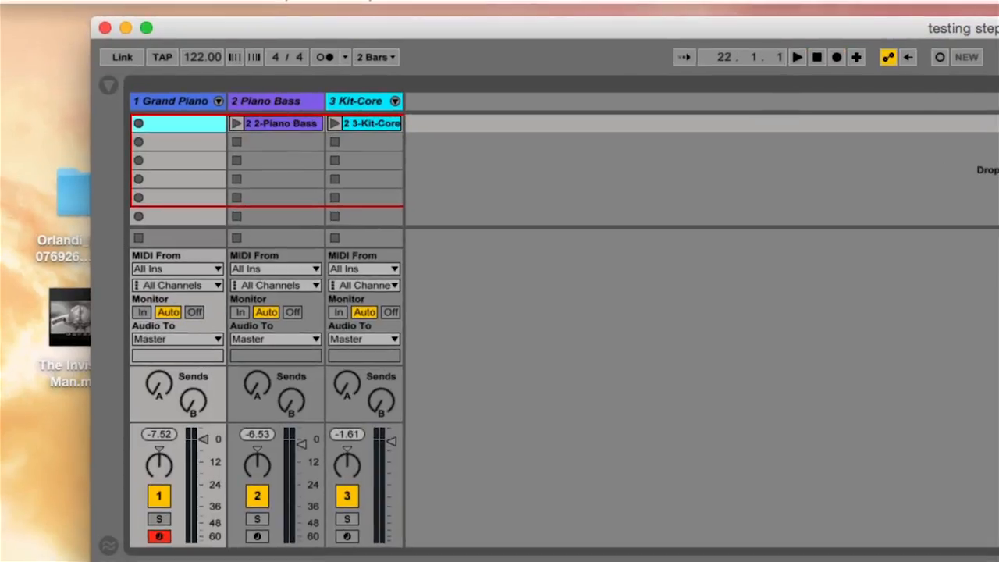
Step: Widen the Grand Piano clip's grid from 1/16 to 1/8 with Cmd+1
{"action": "left_click", "coordinate": [797, 56]}
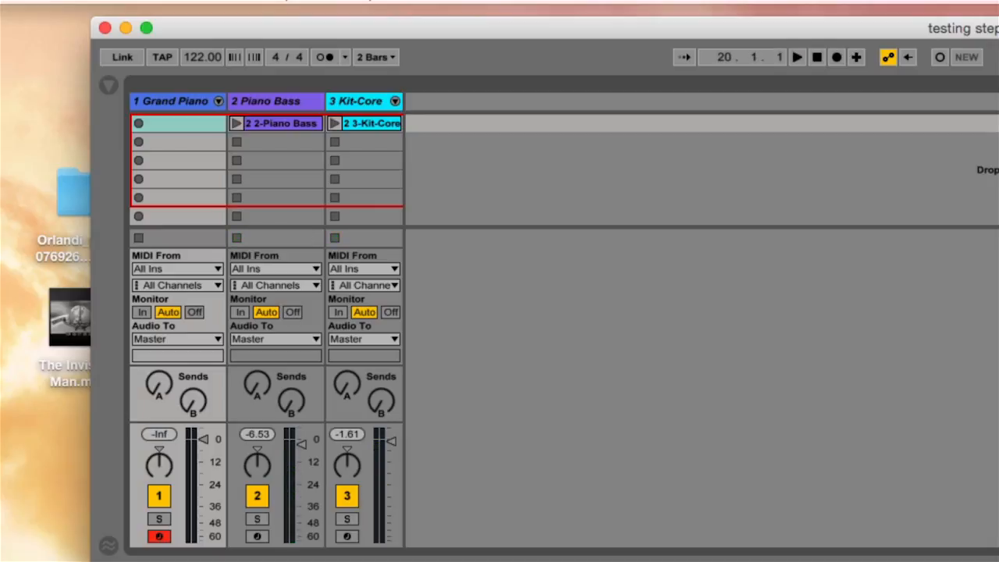
{"action": "mouse_move", "coordinate": [630, 45]}
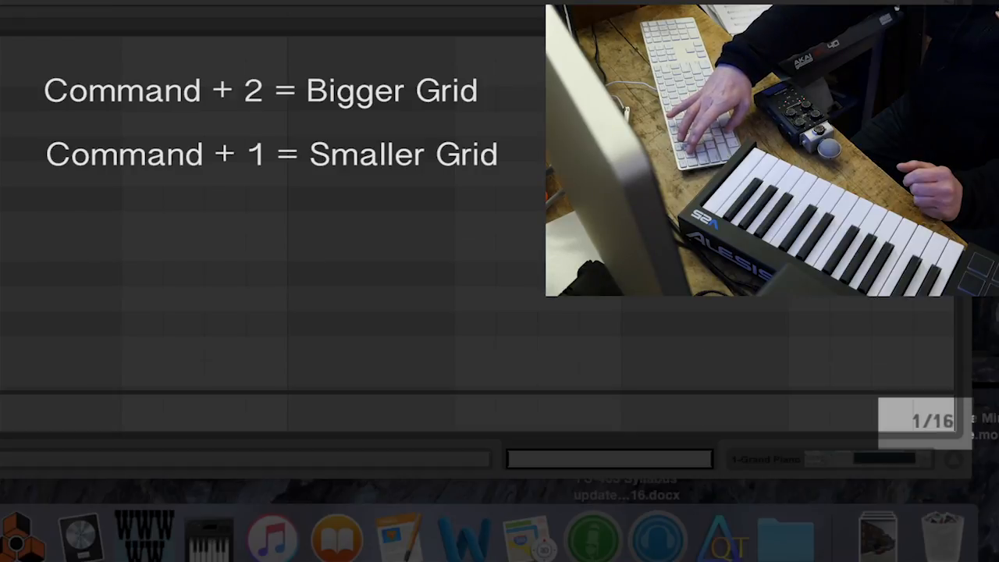
{"action": "key", "text": "cmd+1"}
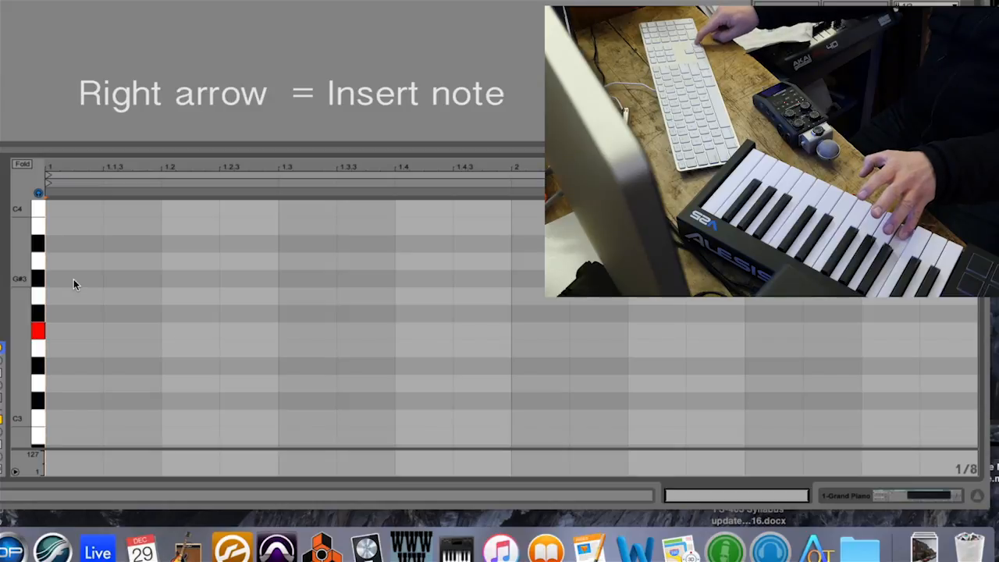
Step: Step-insert the held note as an eighth note at the clip start
{"action": "key", "text": "Right"}
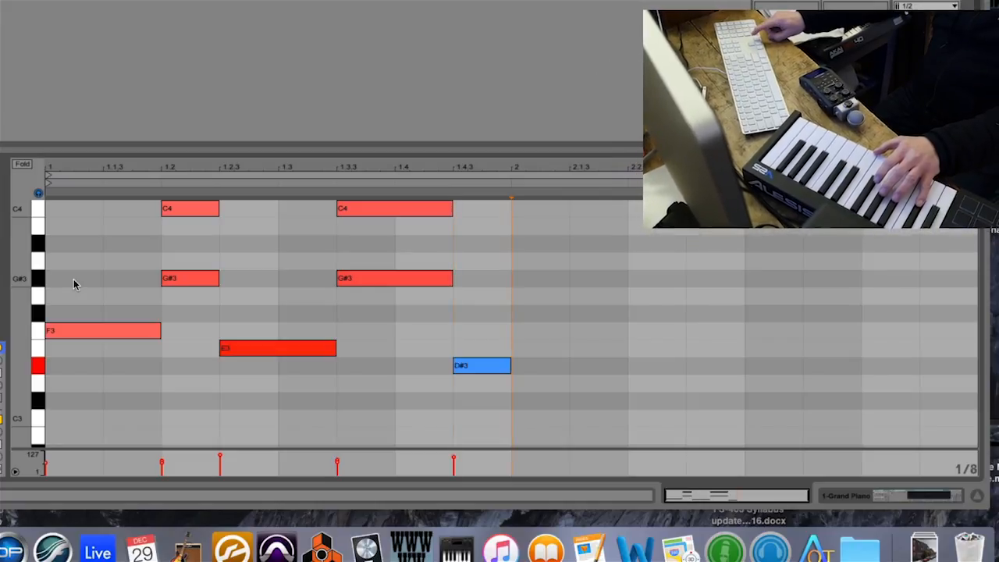
Step: Drag the D#3 note's end so it extends into bar two
{"action": "left_click_drag", "start_coordinate": [508, 365], "coordinate": [568, 365]}
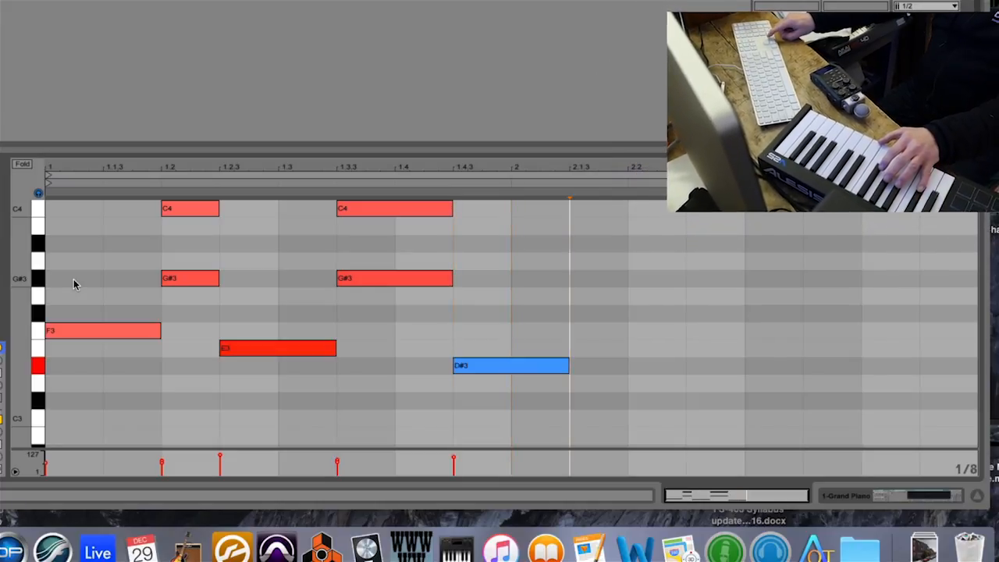